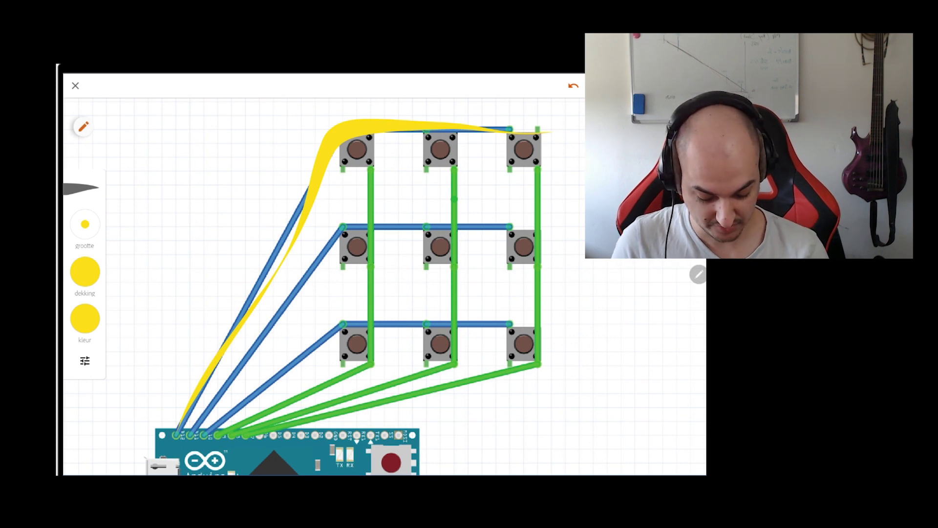
Trace the top-right button's wire path in yellow, then switch the pen colour to red
drag(497, 132, 550, 167)
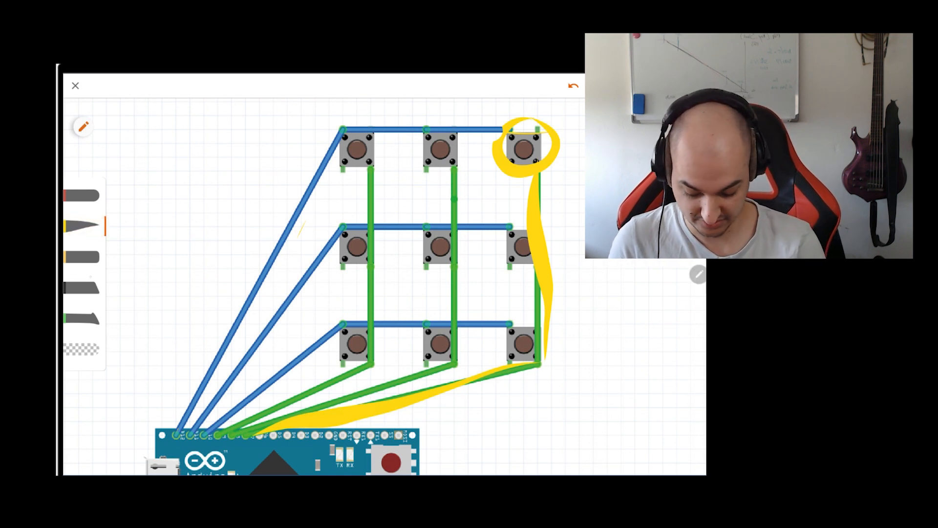
click(82, 125)
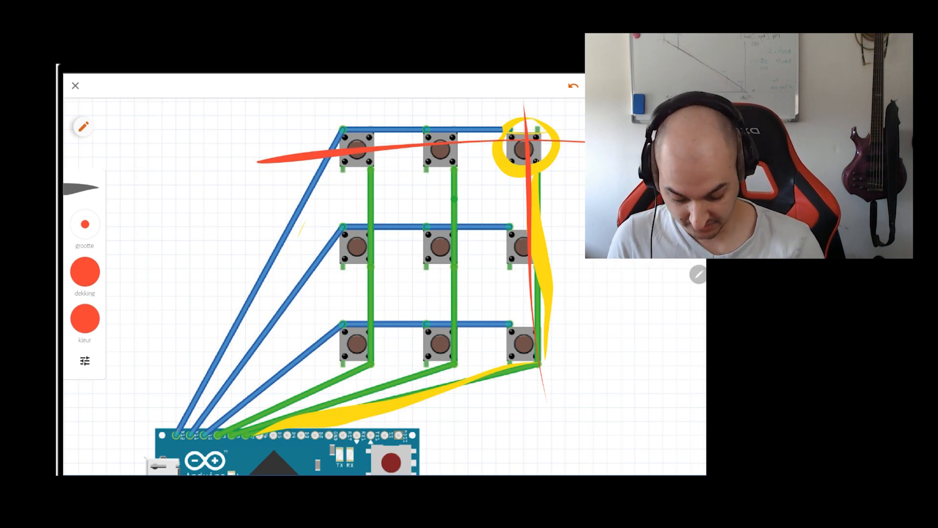
Switch the pen colour to magenta for circling the middle-column and top-right buttons
click(84, 318)
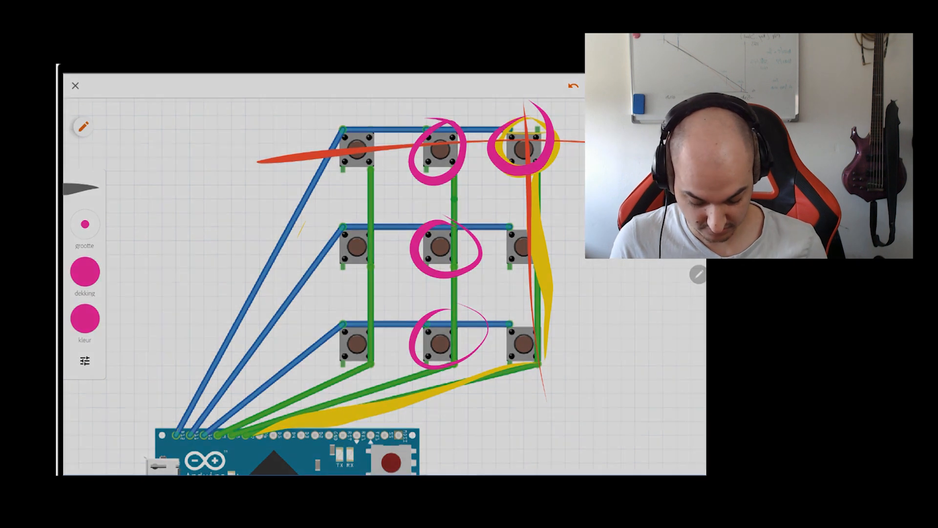
click(84, 318)
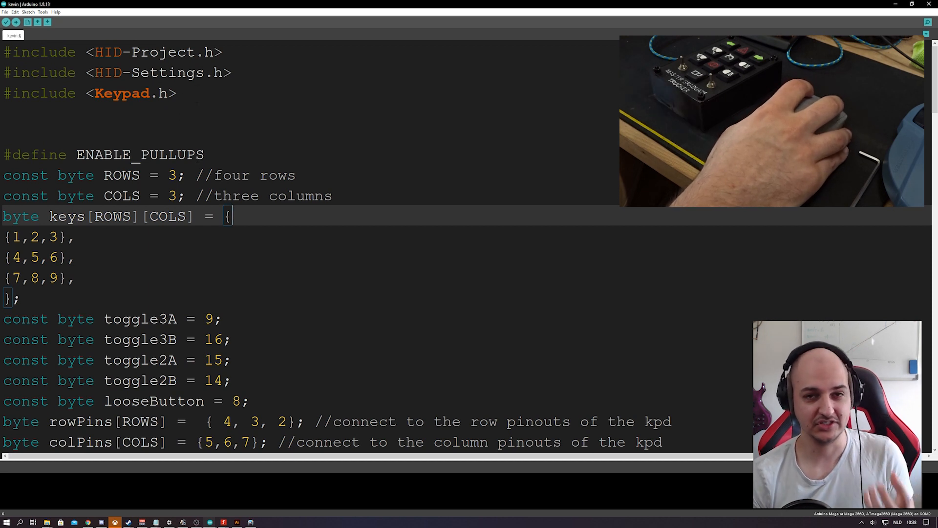
Scroll to the 3x3 keys array and pick out the value 4 in the key layout
scroll(down, 3)
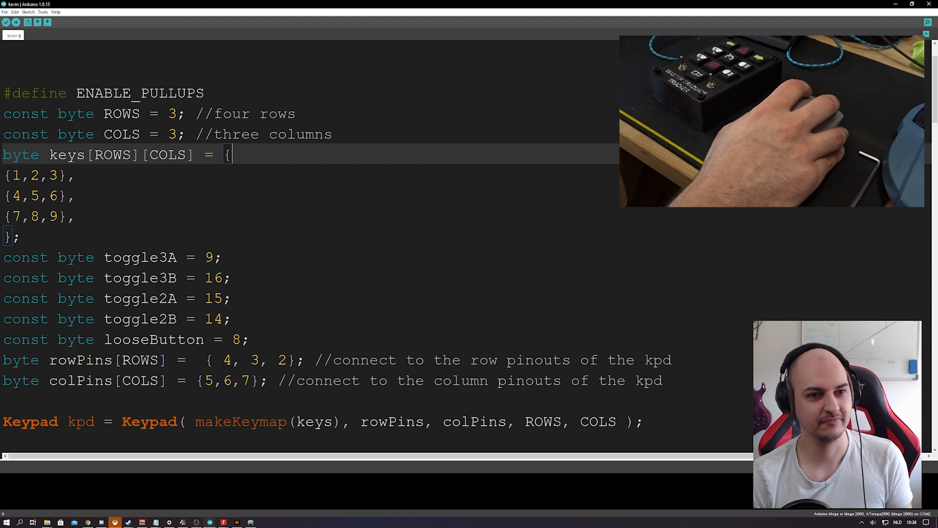
double_click(16, 172)
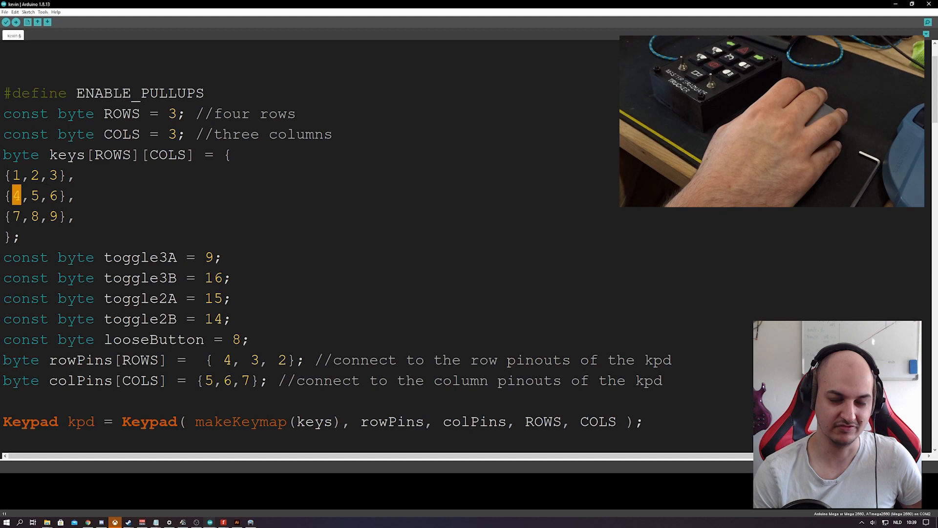
scroll(down, 3)
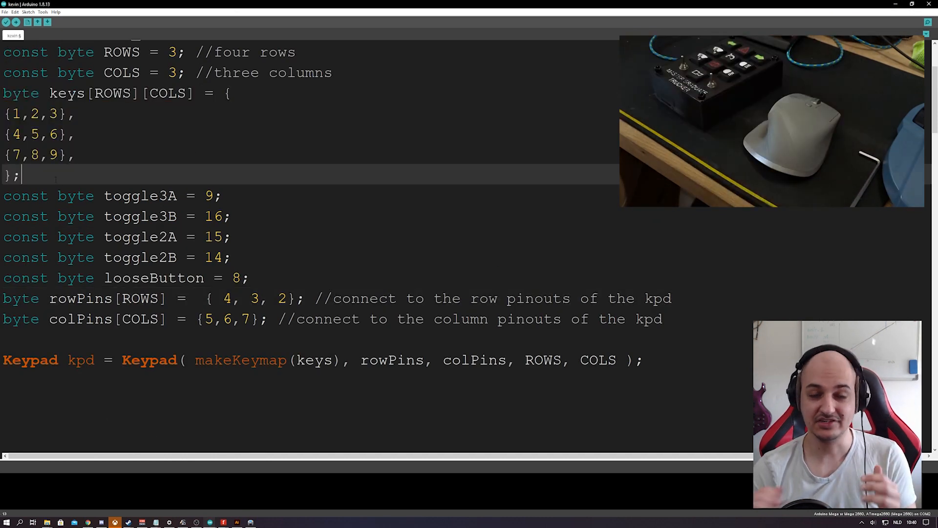
click(5, 10)
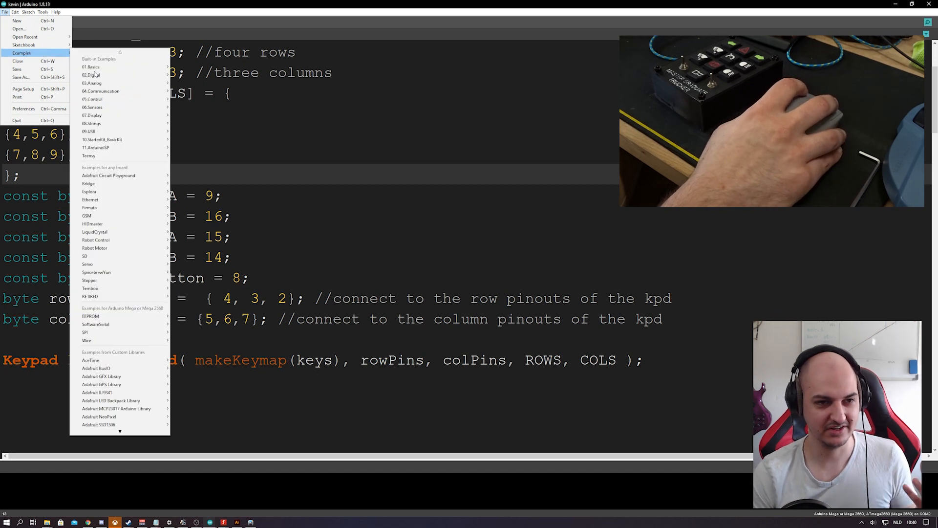
mouse_move(38, 52)
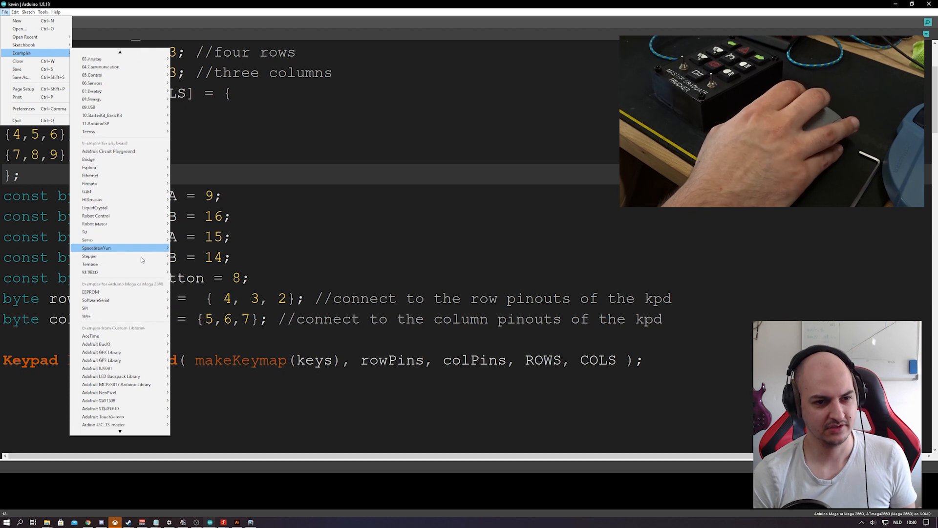
mouse_move(88, 232)
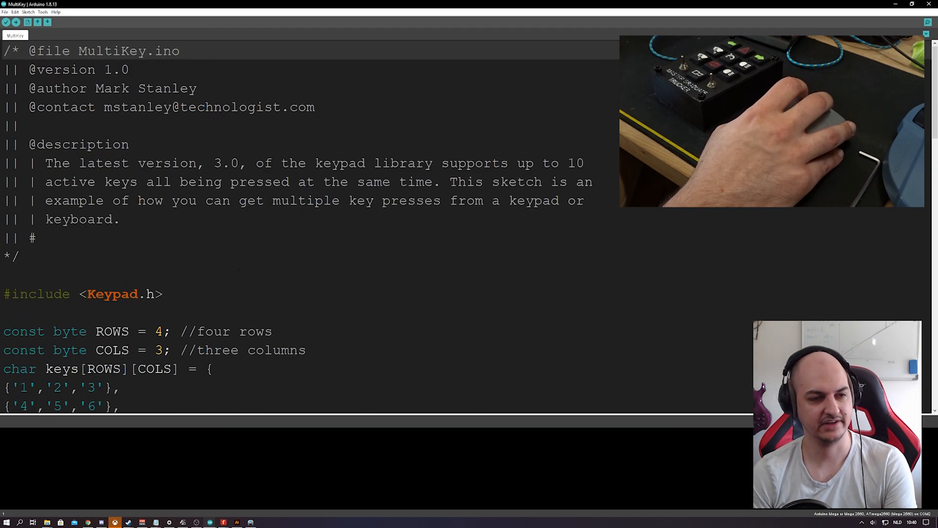
drag(5, 50, 36, 258)
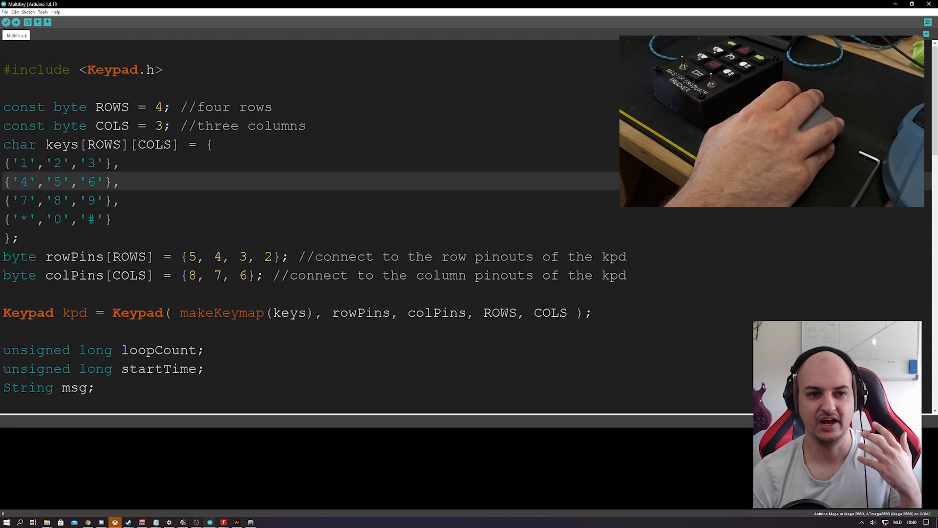
scroll(down, 3)
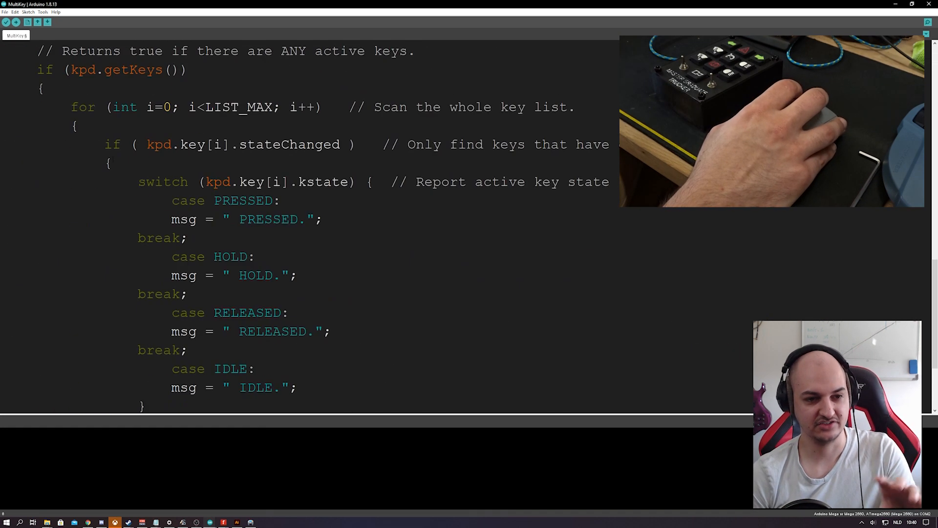
scroll(down, 3)
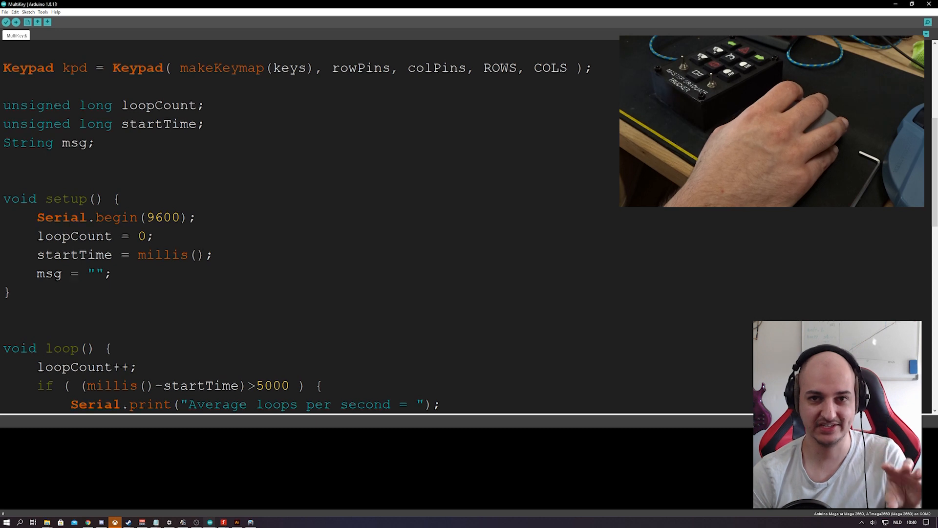
scroll(down, 3)
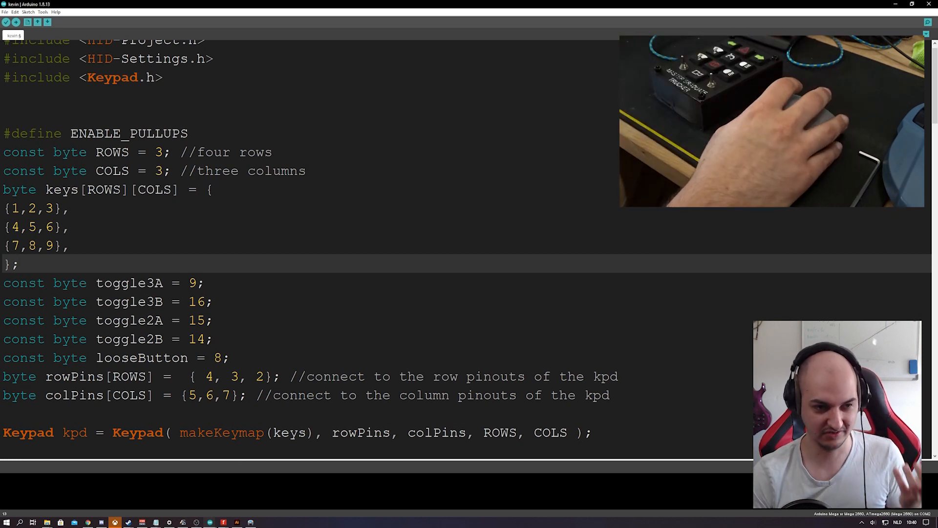
scroll(down, 3)
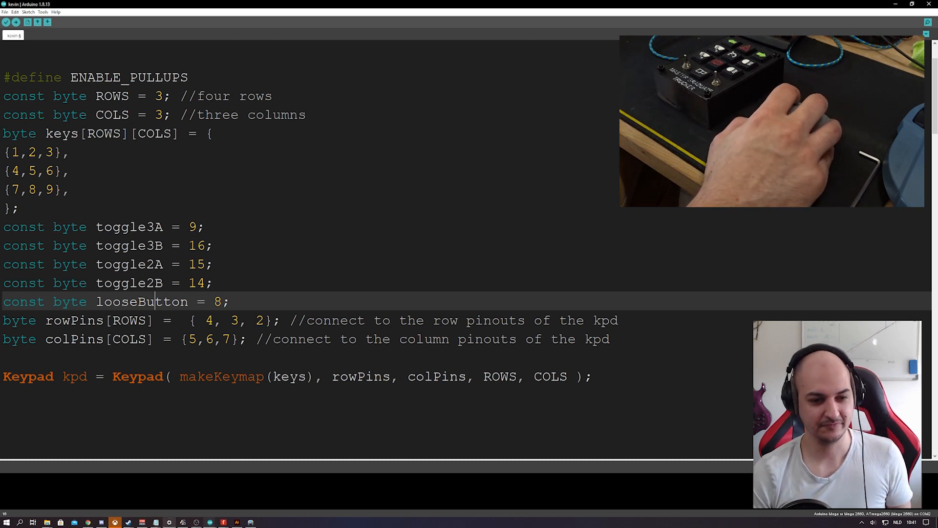
double_click(72, 319)
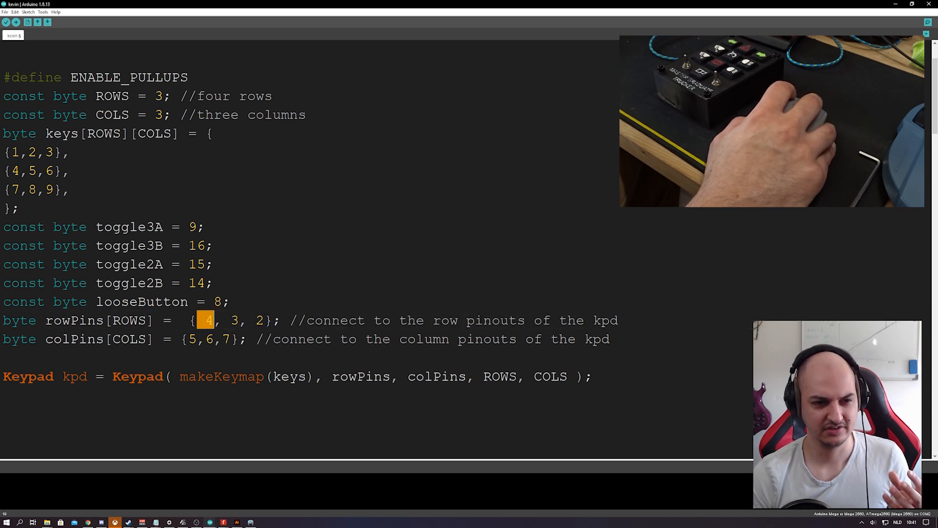
double_click(73, 339)
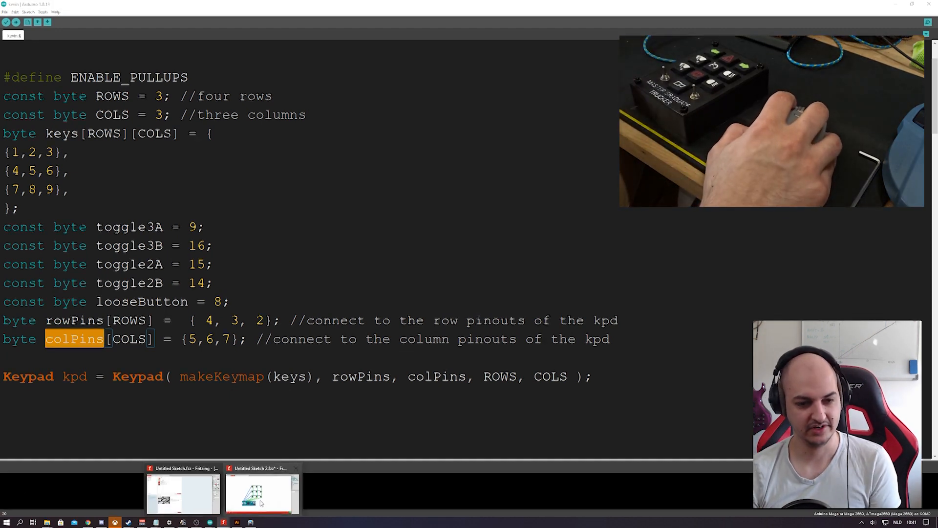
Switch to the Fritzing breadboard view of the 3x3 button matrix wiring
click(262, 498)
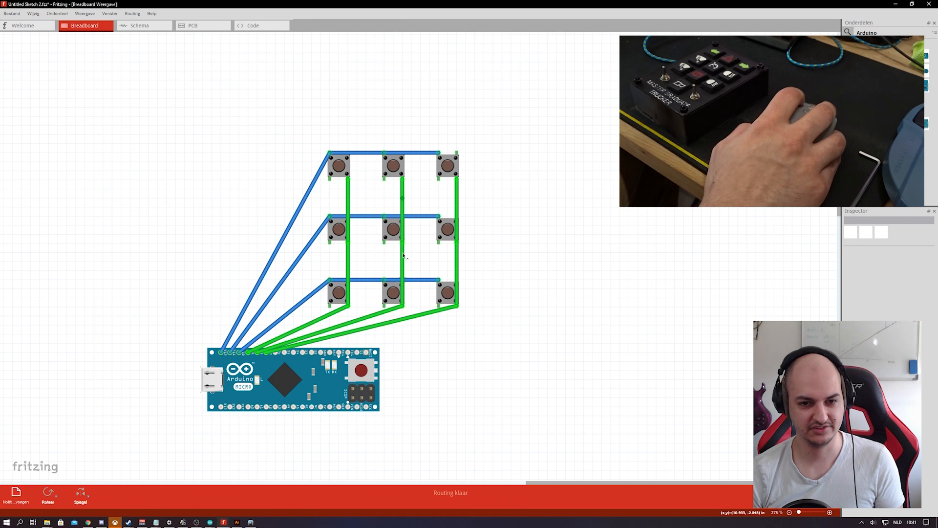
mouse_move(335, 247)
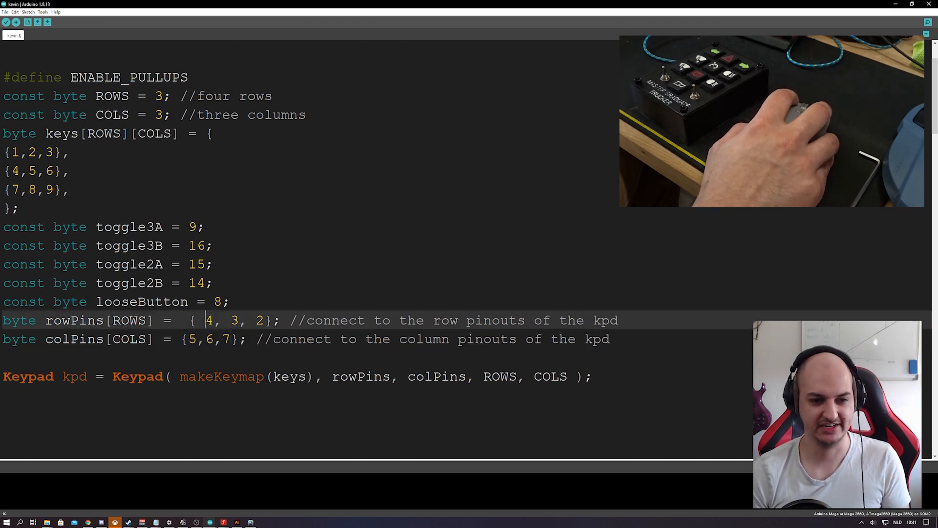
double_click(210, 320)
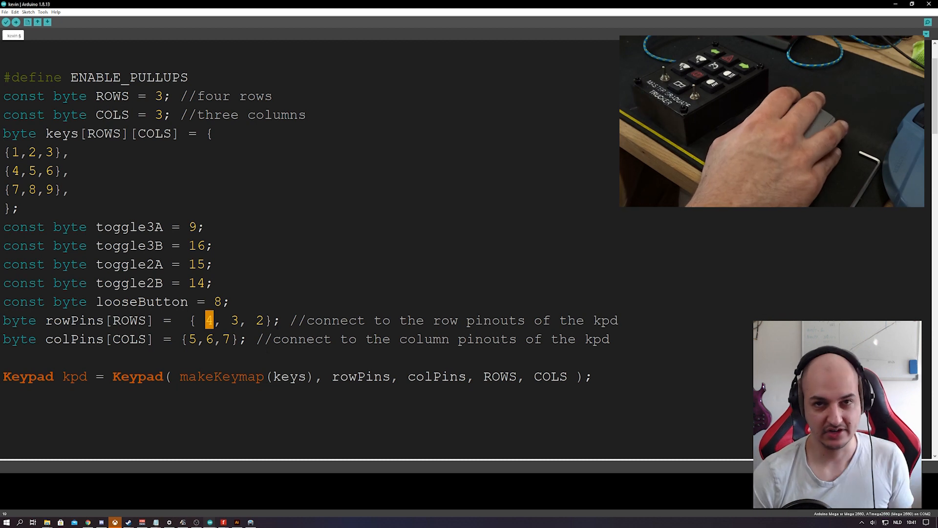
scroll(down, 3)
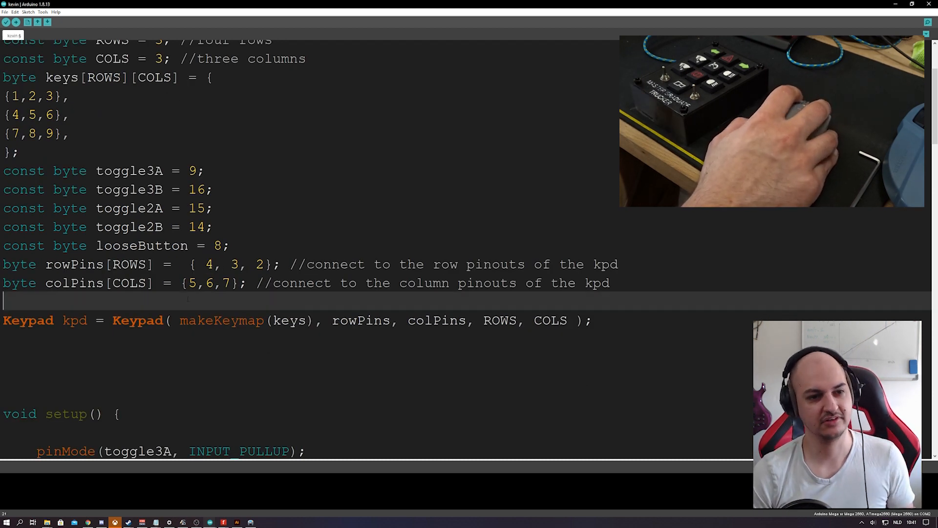
scroll(down, 3)
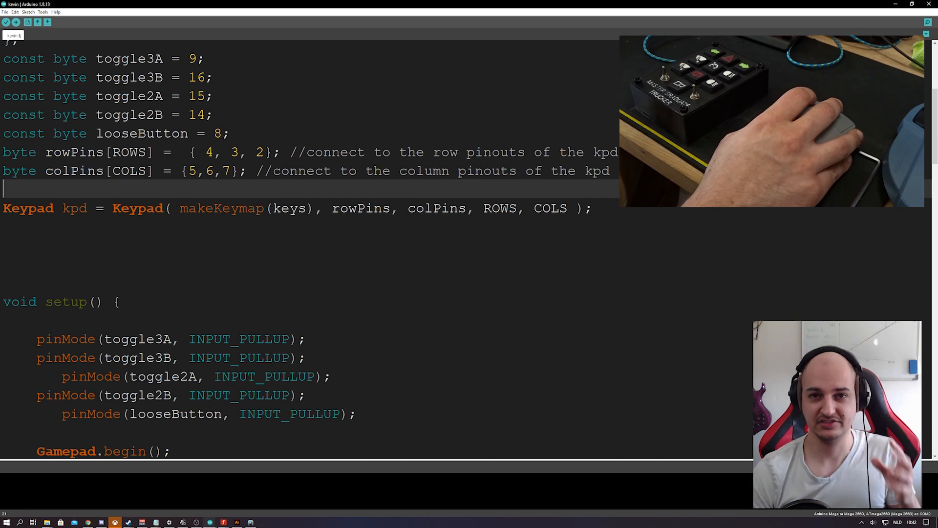
scroll(down, 3)
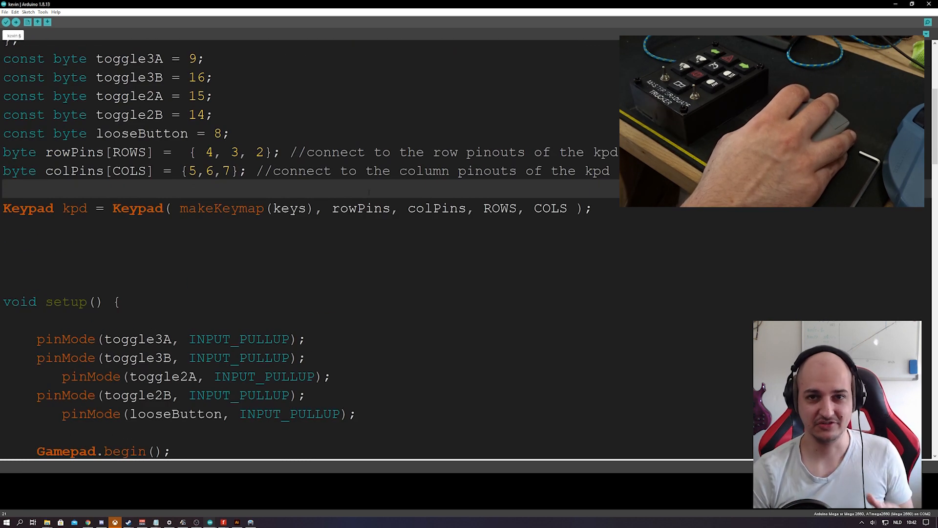
scroll(down, 3)
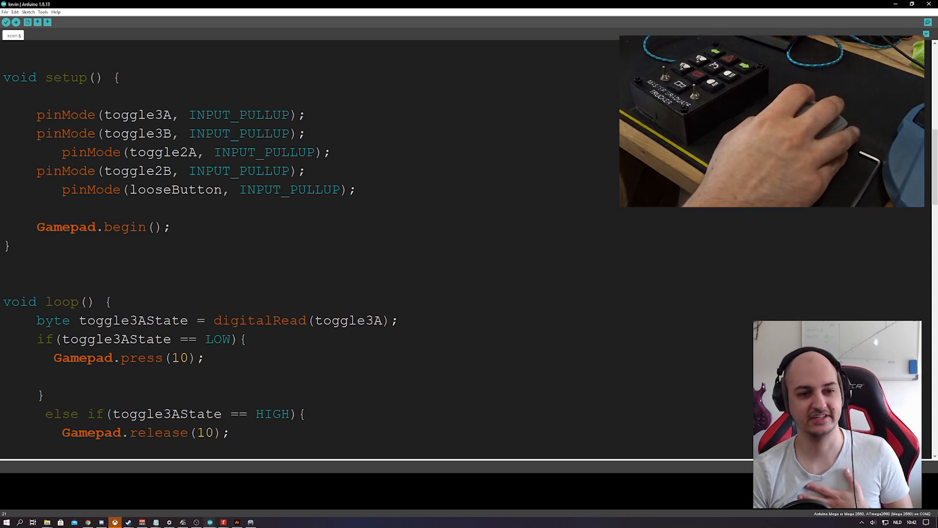
scroll(down, 3)
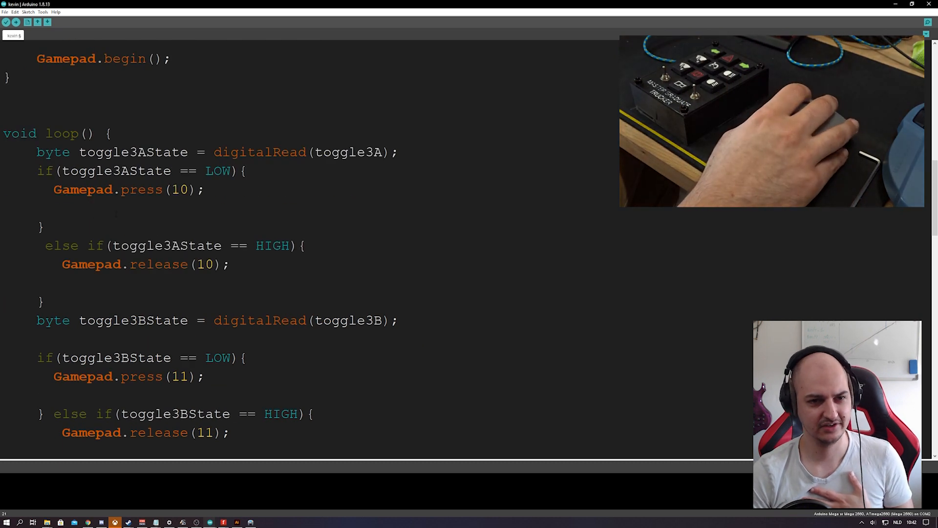
scroll(down, 3)
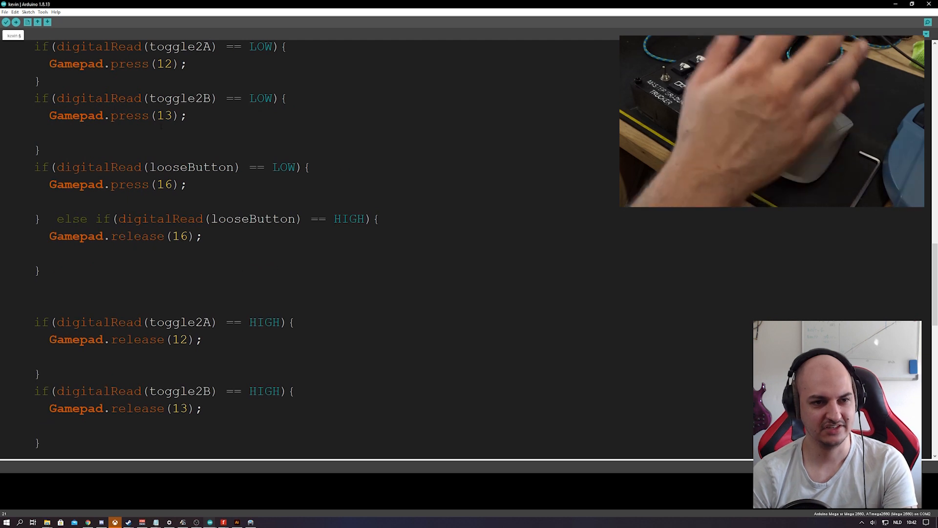
scroll(down, 3)
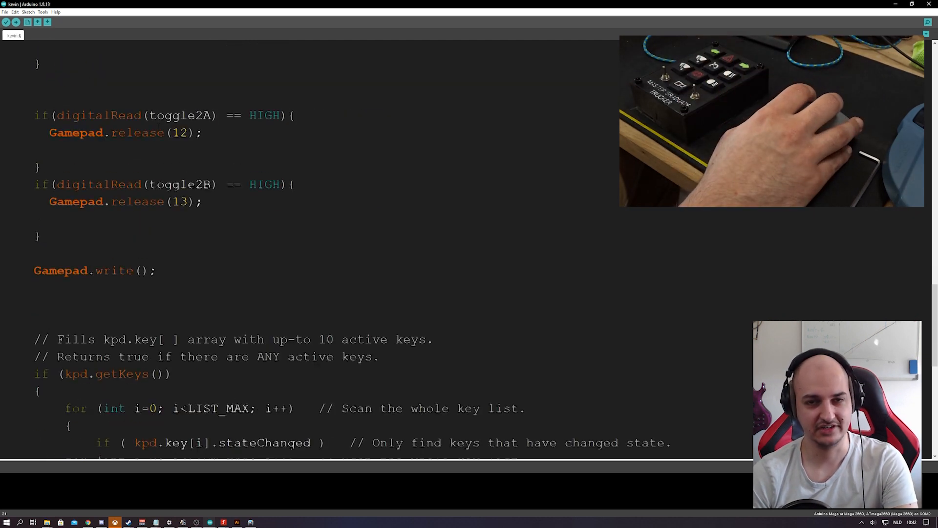
scroll(down, 3)
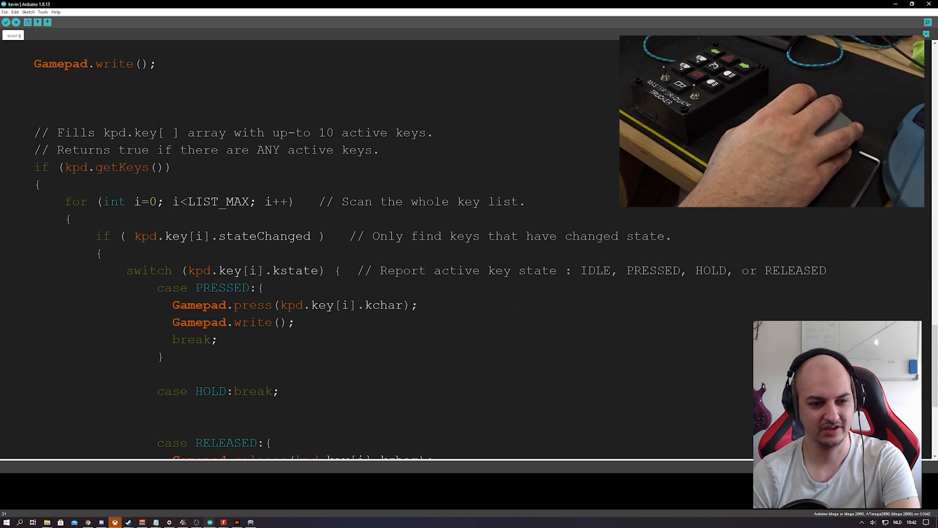
scroll(down, 3)
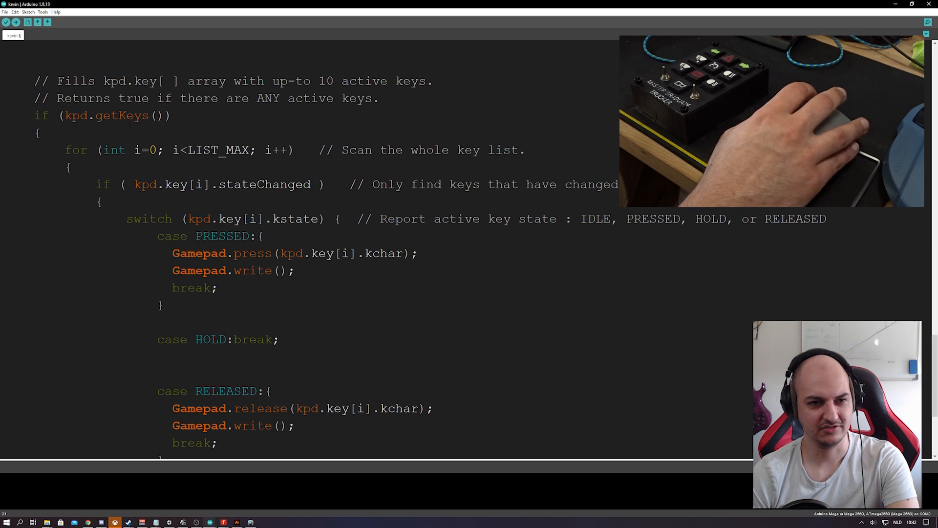
scroll(down, 3)
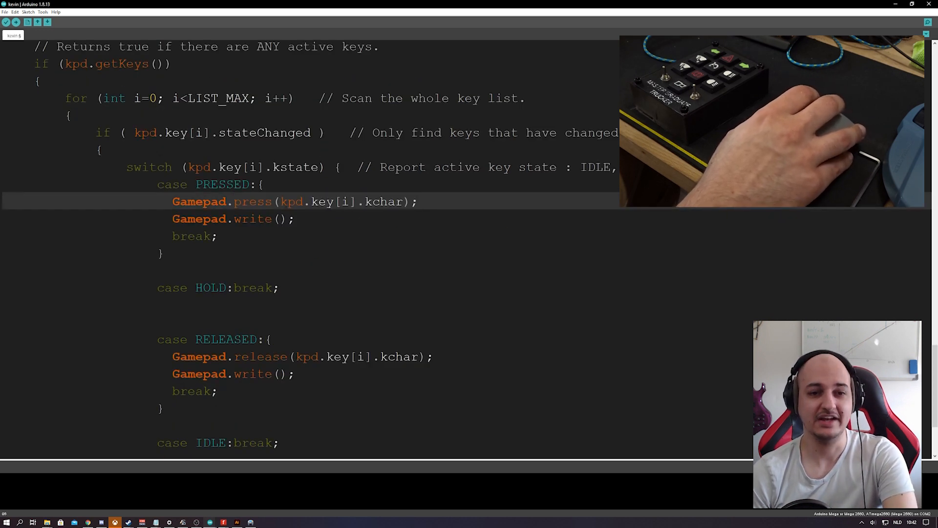
drag(278, 202, 403, 202)
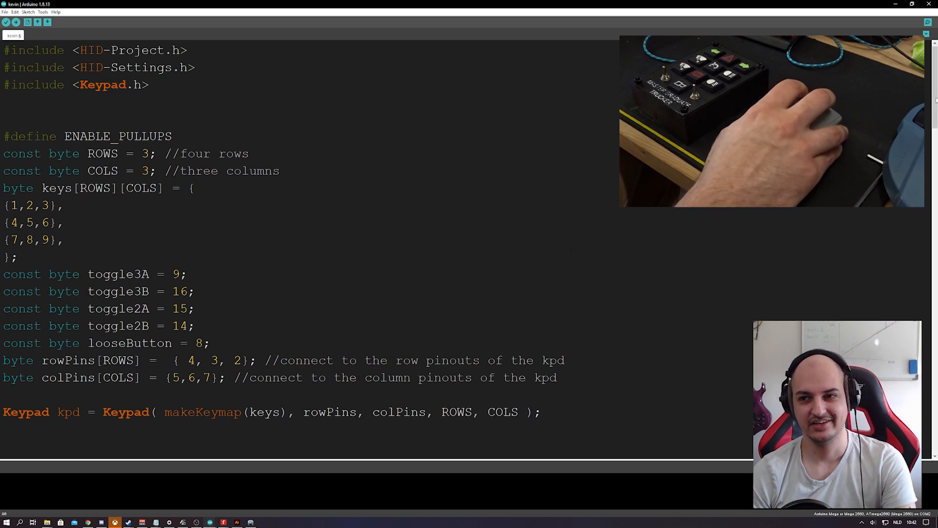
scroll(down, 3)
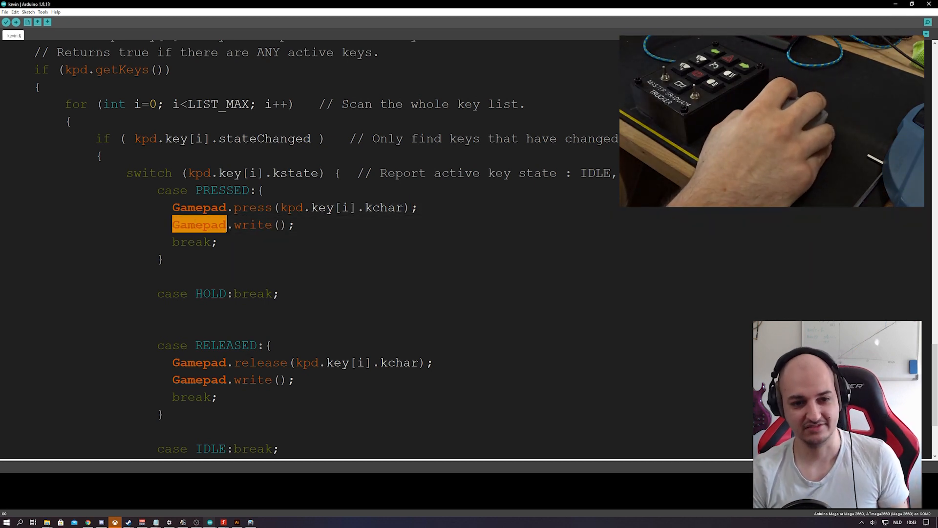
double_click(260, 363)
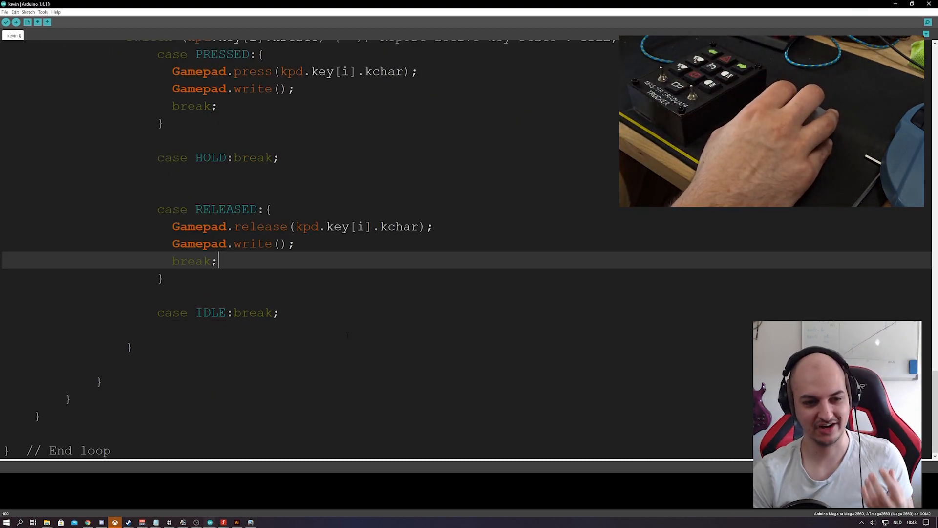
scroll(down, 3)
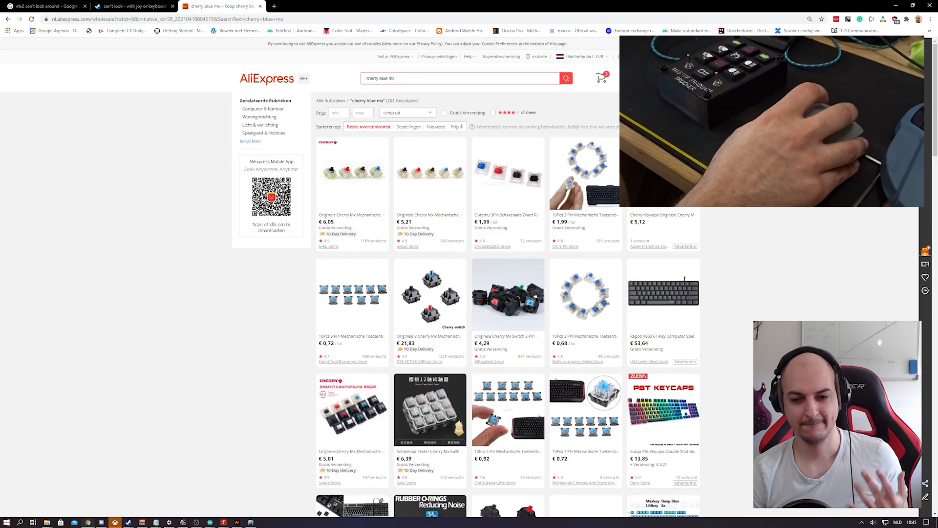
mouse_move(357, 313)
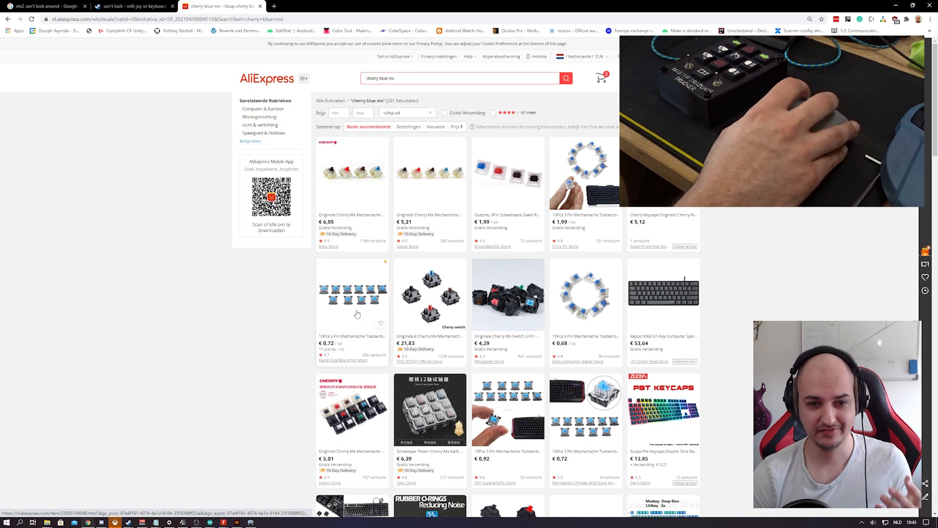
Open the 10Pcs Cherry MX Blue switch listing priced €0,72
click(352, 298)
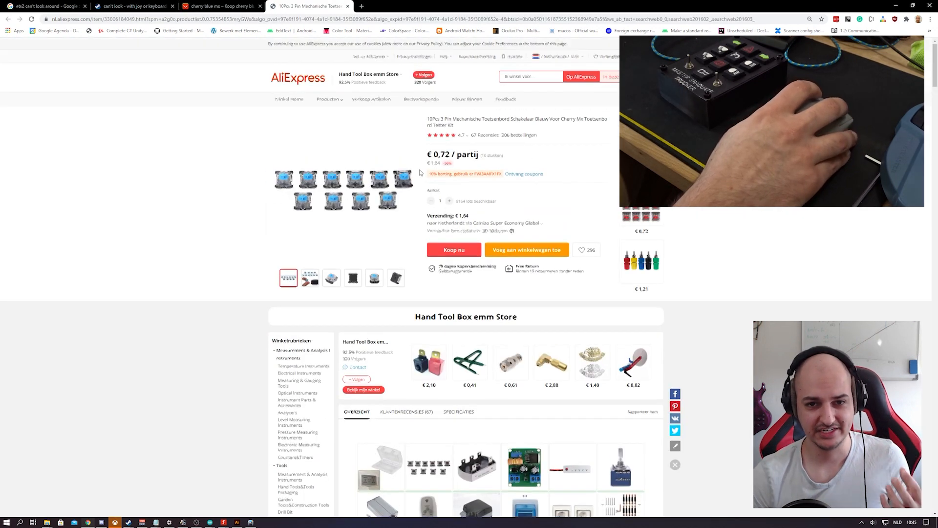